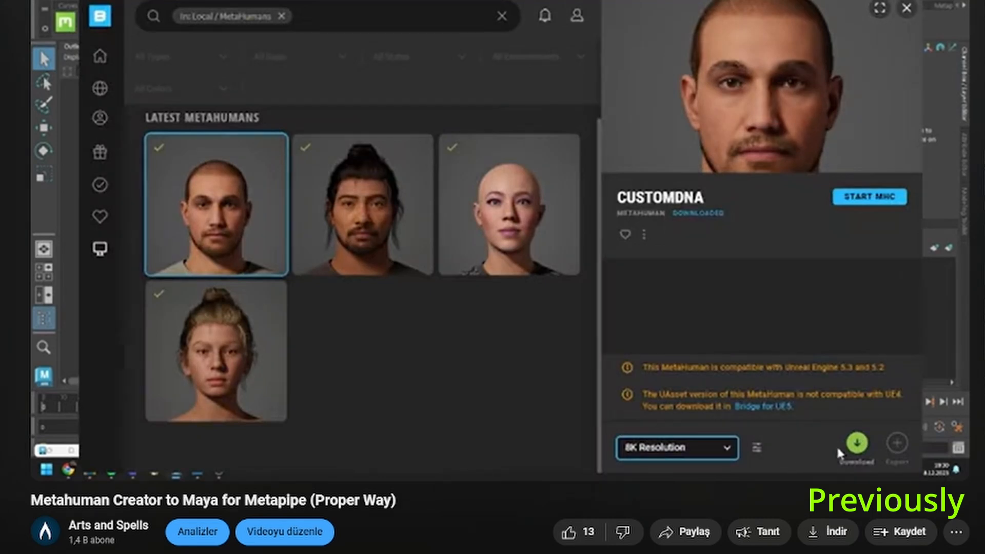
mouse_move(898, 446)
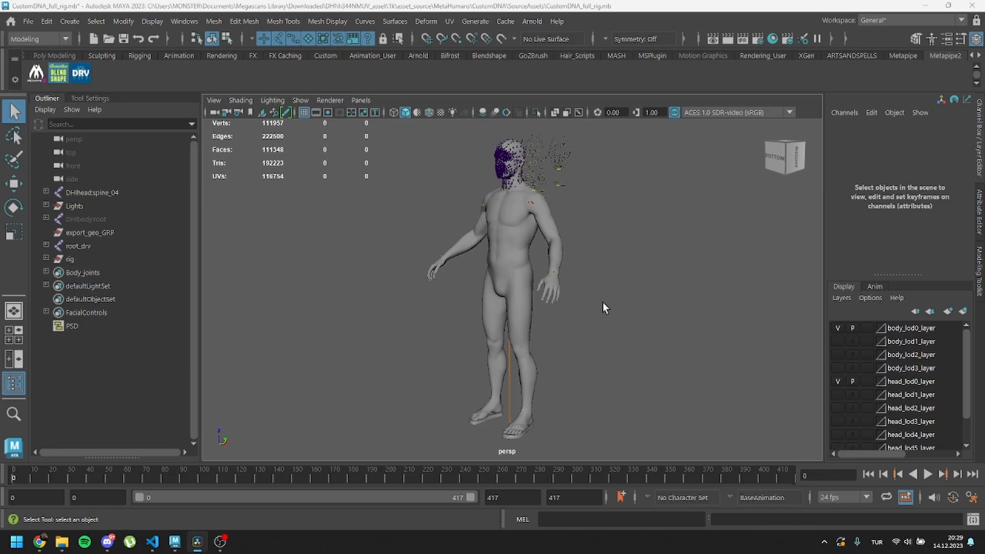
mouse_move(474, 244)
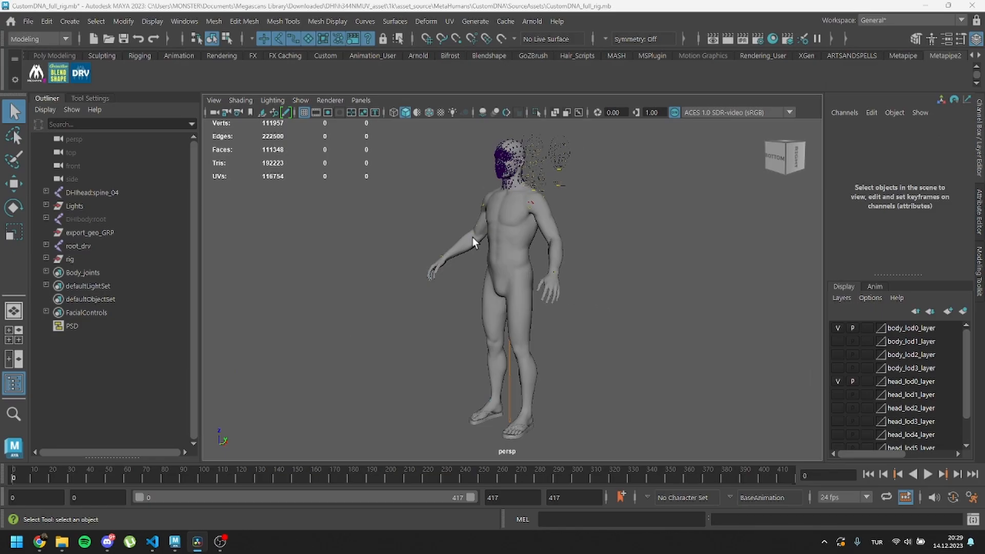
mouse_move(259, 171)
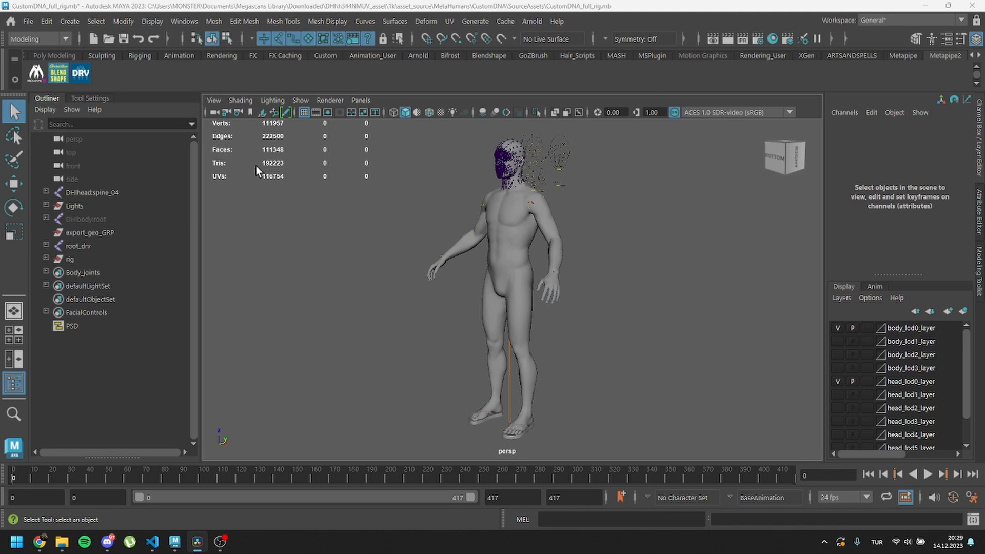
Run the BodyDRV body-driver script from the DRV shelf on the CustomDNA rig
left_click(80, 72)
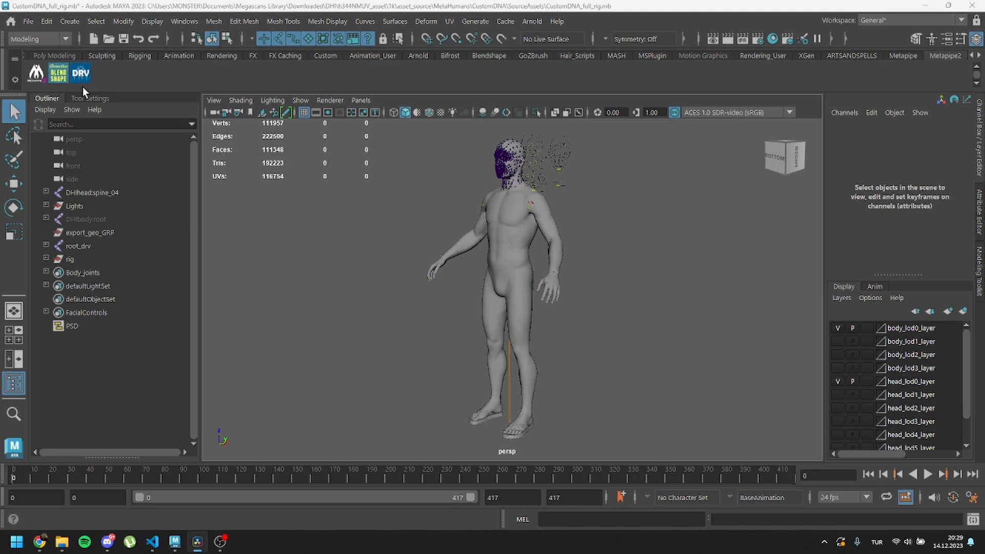
mouse_move(329, 100)
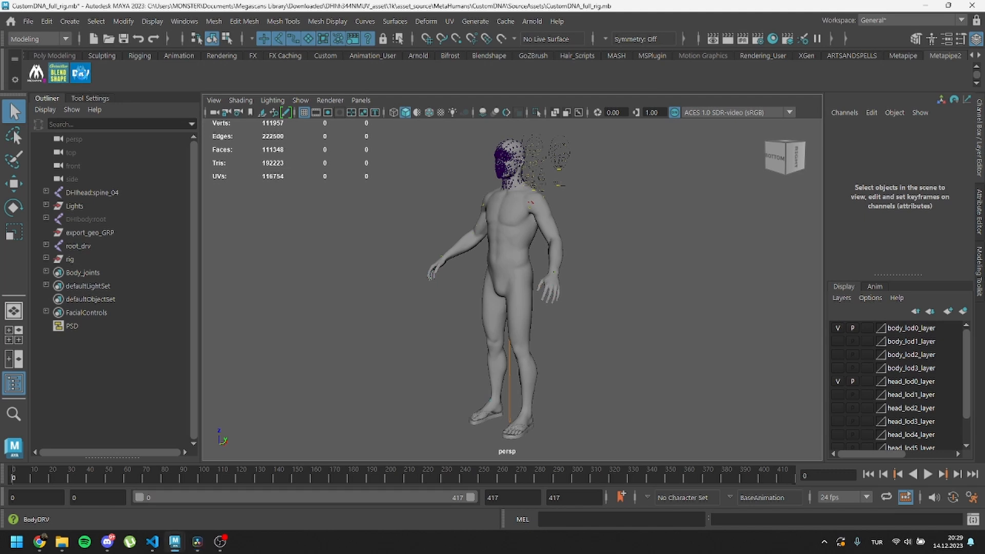
left_click(28, 22)
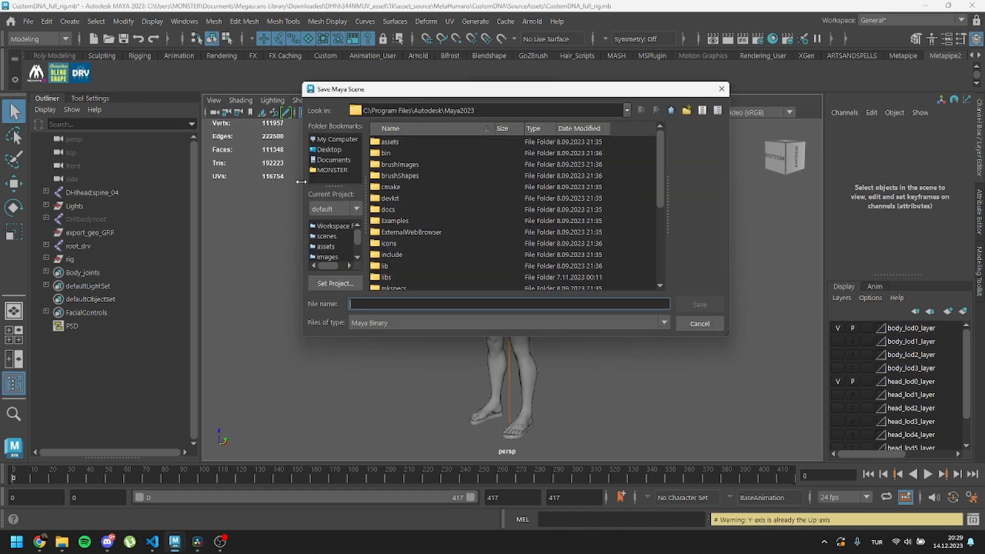
Save the scene as Body_Drv.mb in C:\dna calibration\data
left_click(336, 139)
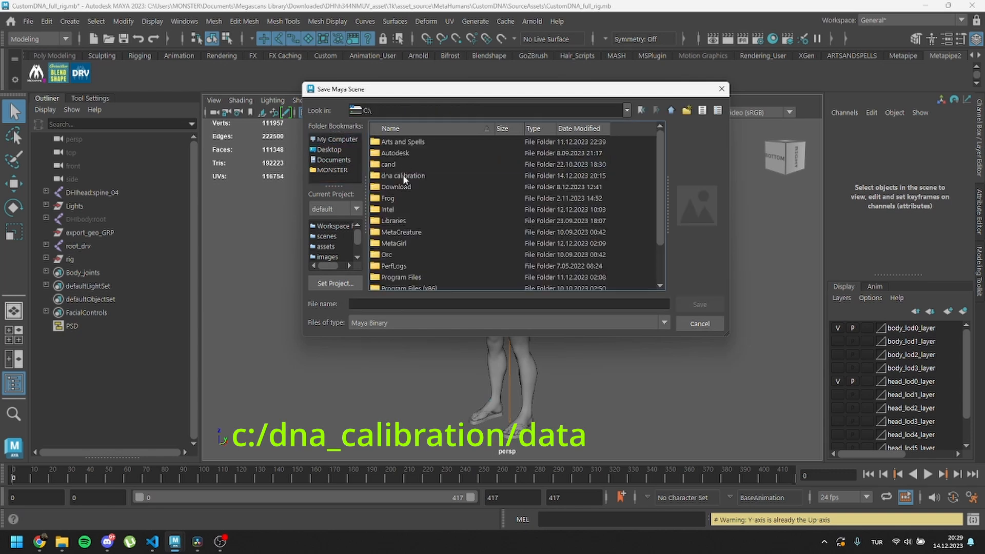
double_click(402, 176)
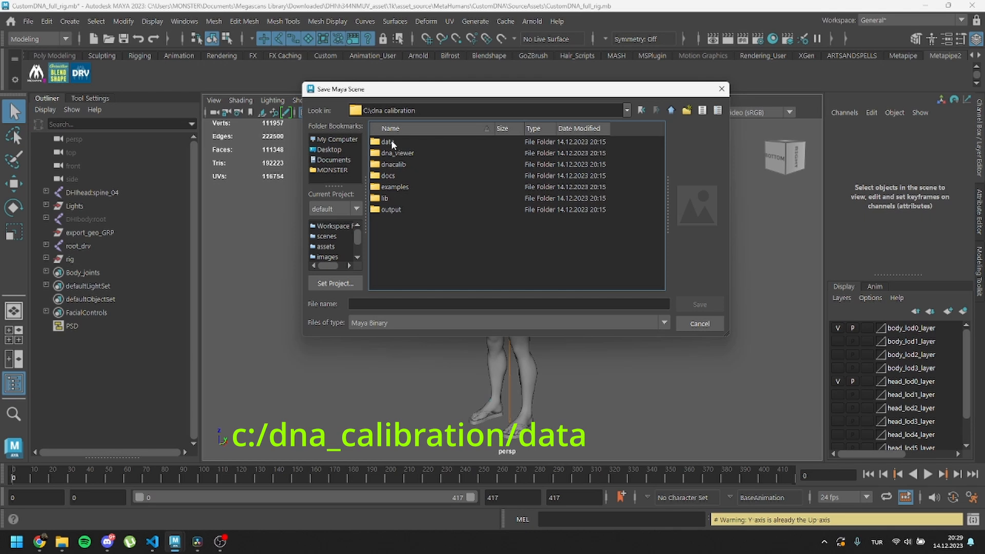
double_click(386, 141)
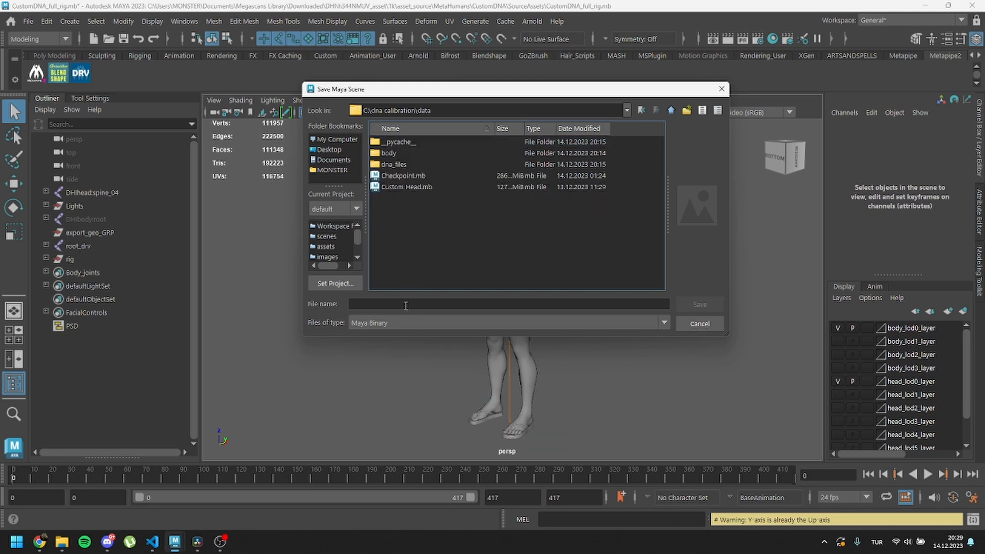
type("B")
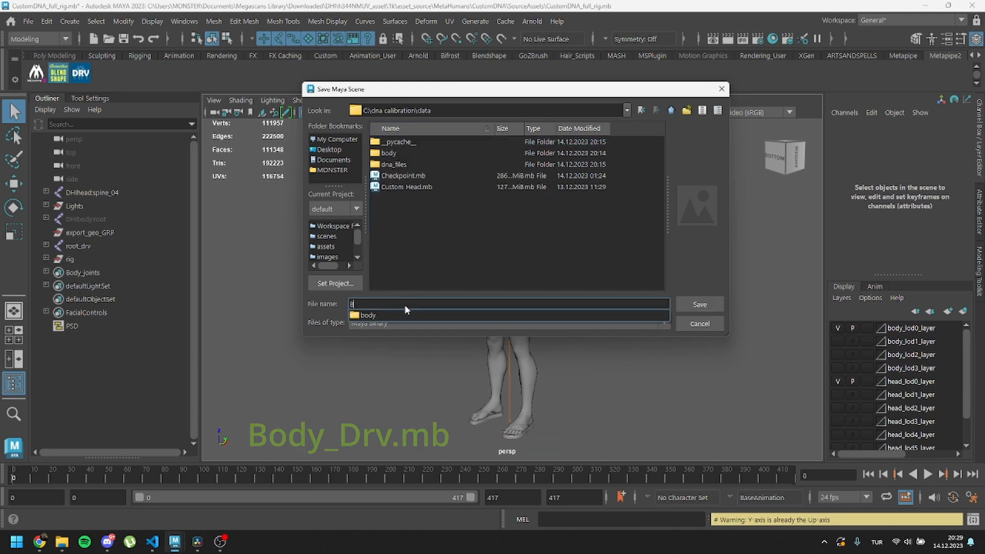
type("ody_Drv")
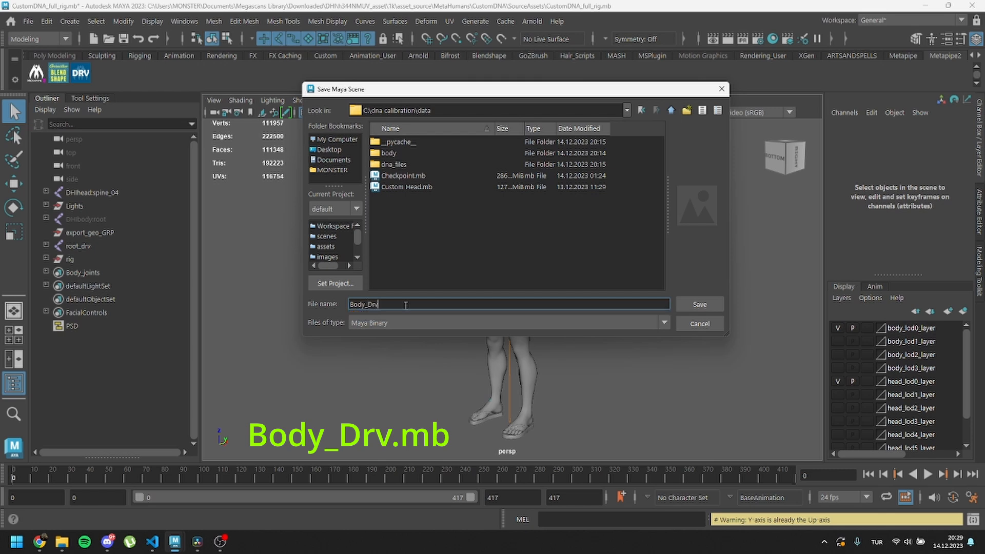
type(".mb")
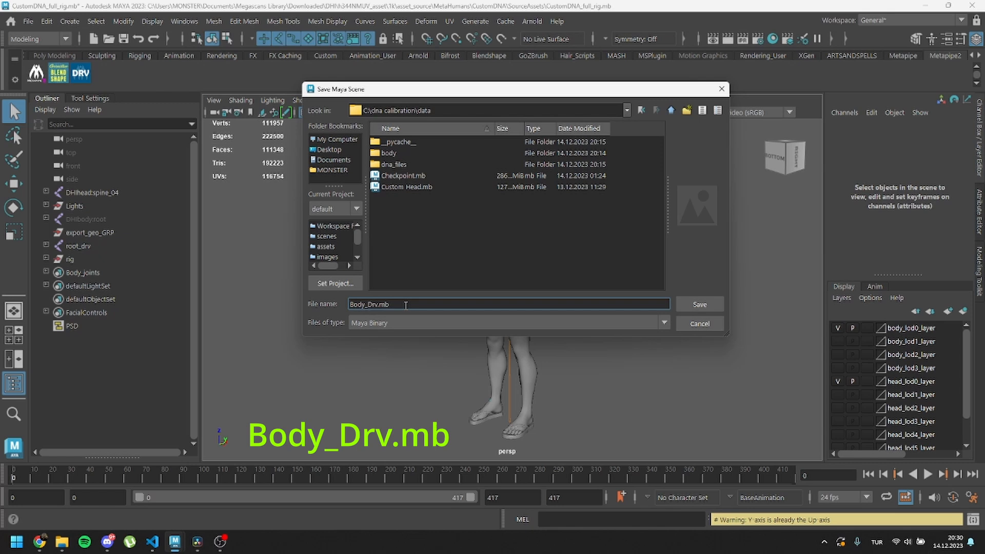
left_click(699, 304)
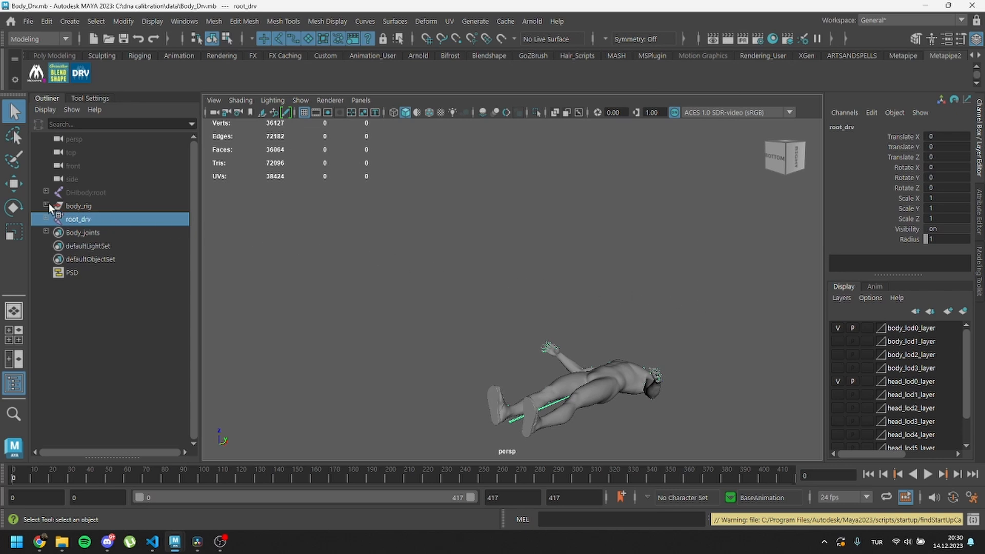
Expand body_rig, body_grp and body_geometry_grp, then select m_med_nrw_body_lod0_mesh
left_click(78, 205)
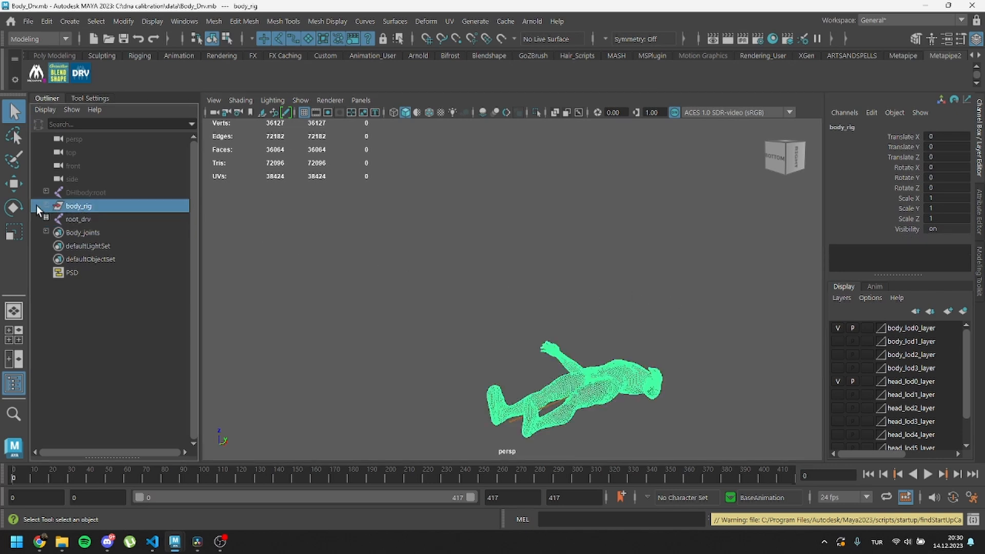
left_click(46, 207)
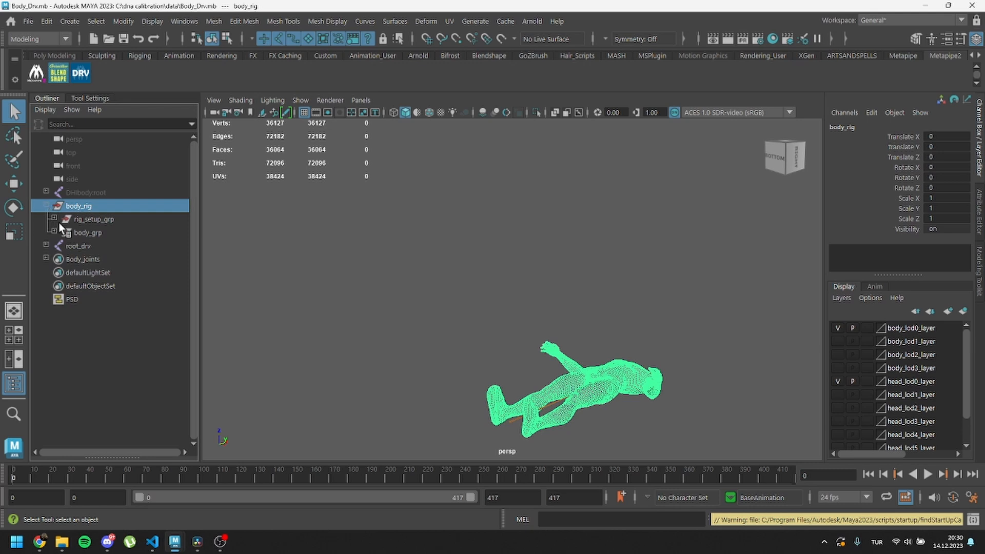
left_click(54, 232)
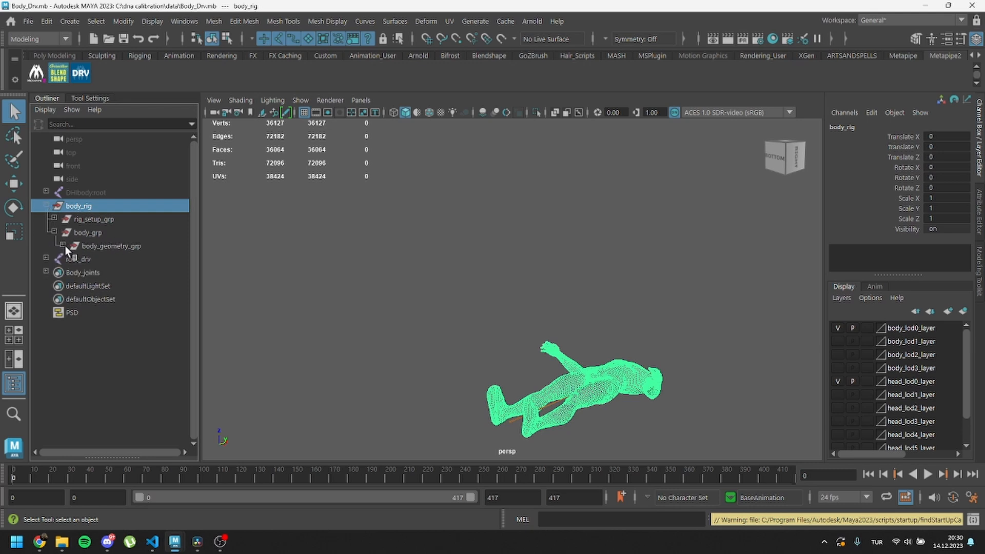
left_click(63, 246)
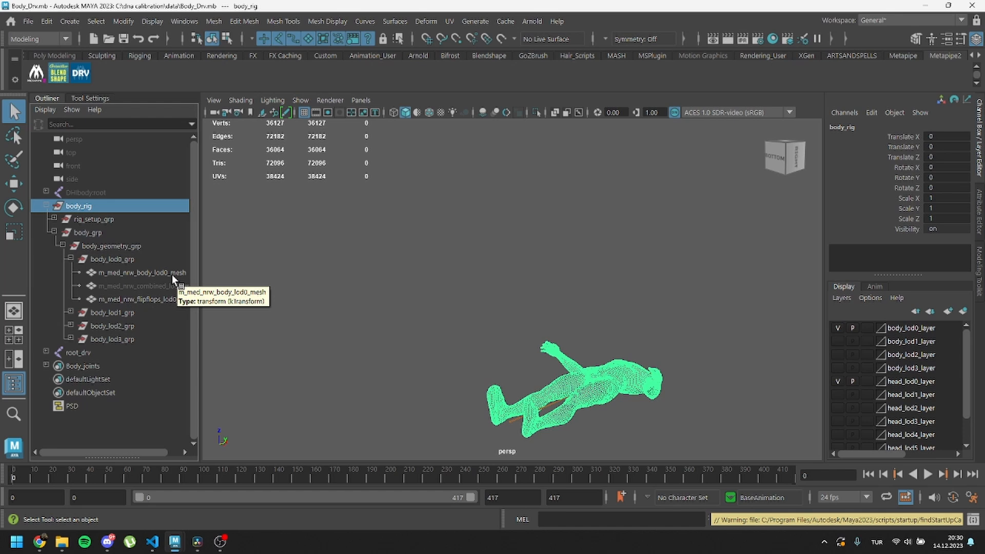
left_click(137, 286)
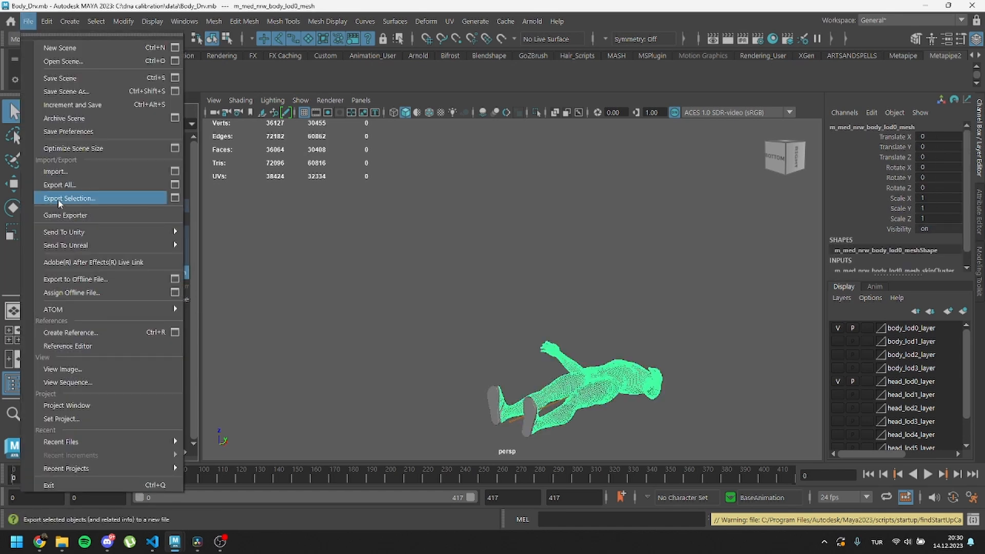
Export the selected LOD0 body mesh as Body Topology.obj
left_click(68, 198)
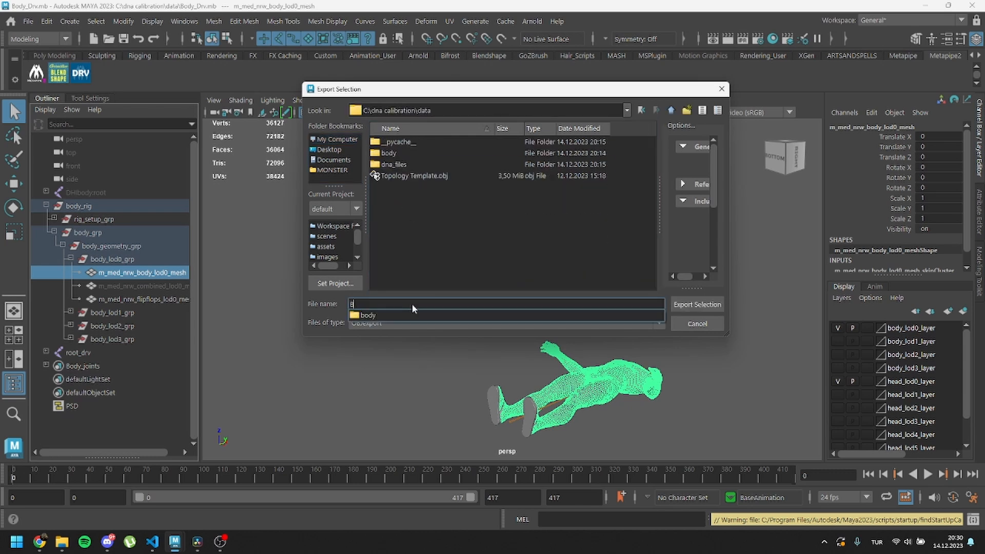
type("Body Topology")
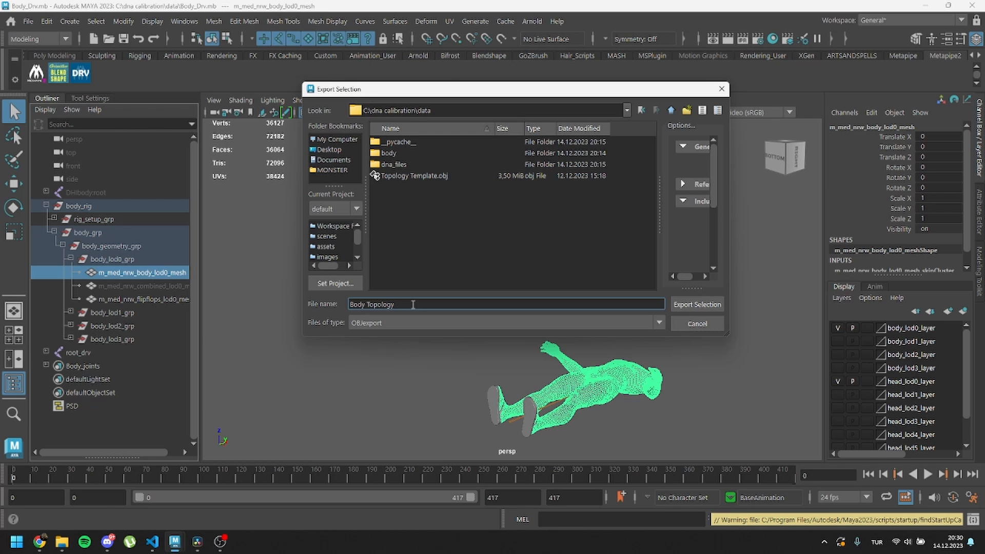
left_click(696, 304)
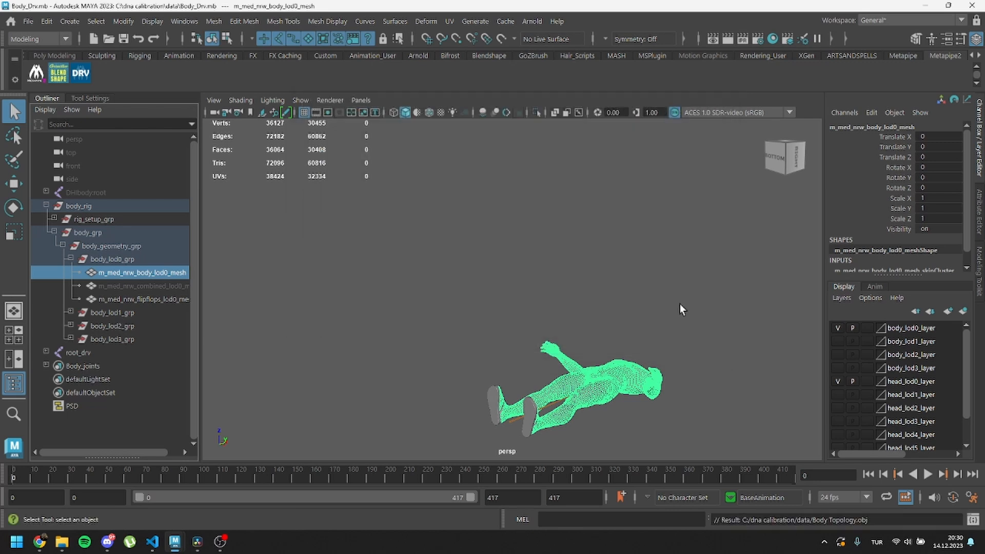
Select the combined LOD0 mesh and name its selection export Combined Topology
left_click(28, 20)
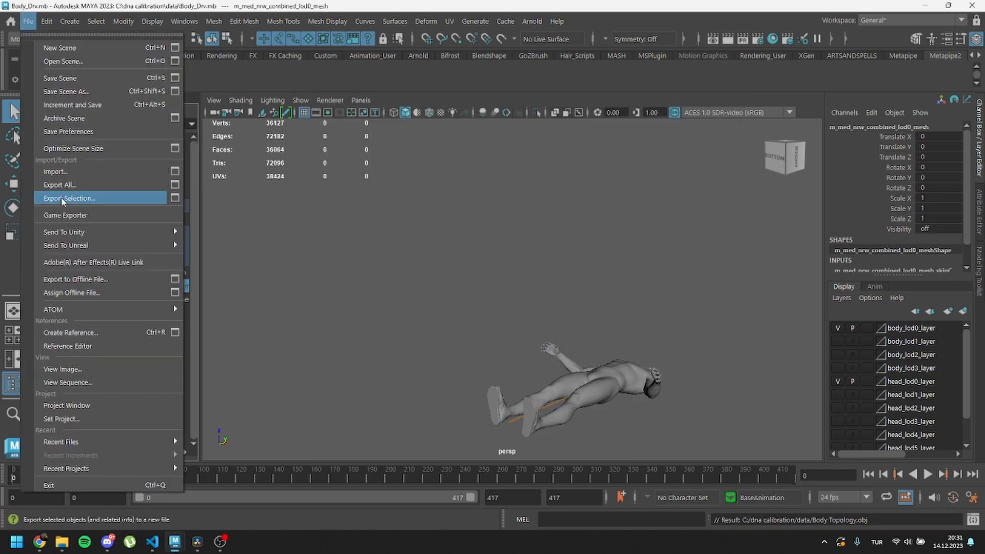
left_click(68, 198)
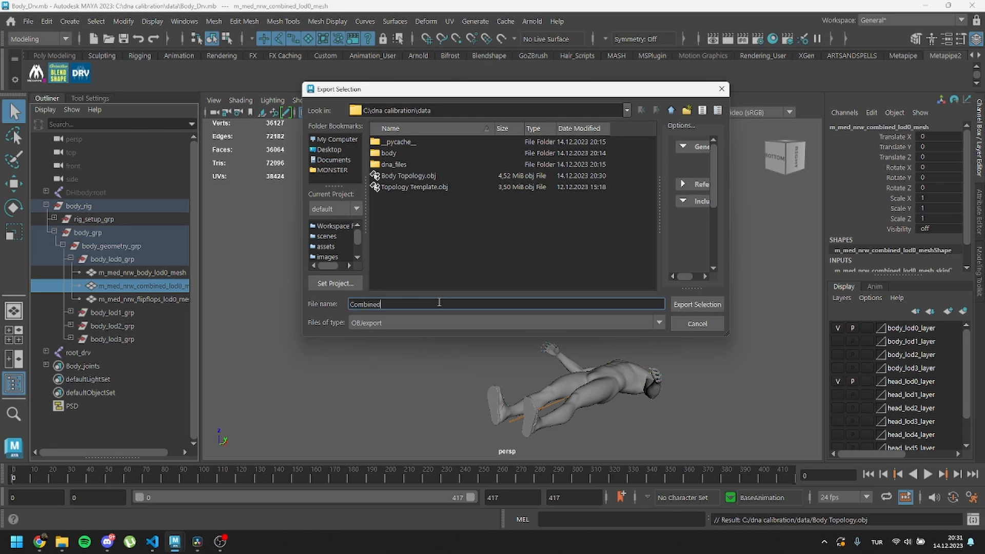
type("Topology")
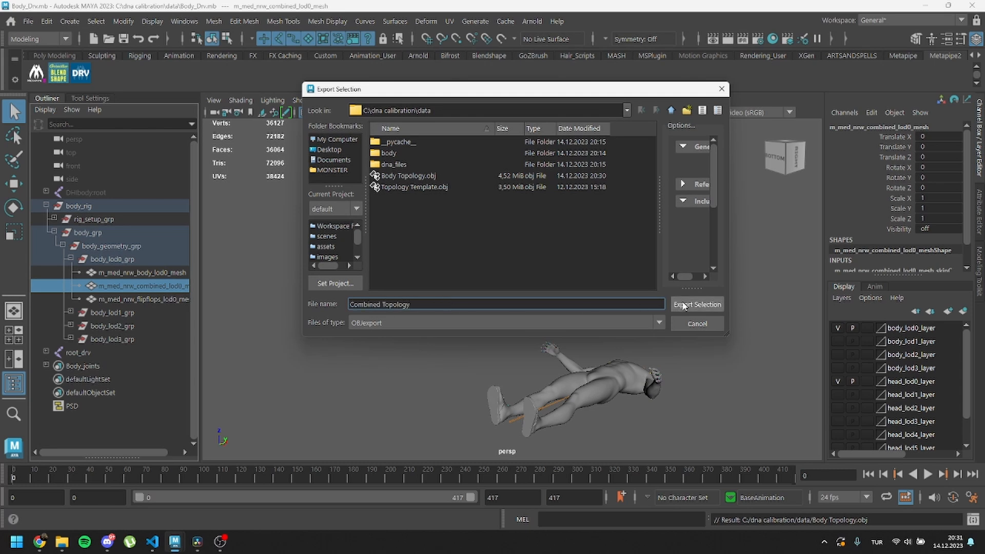